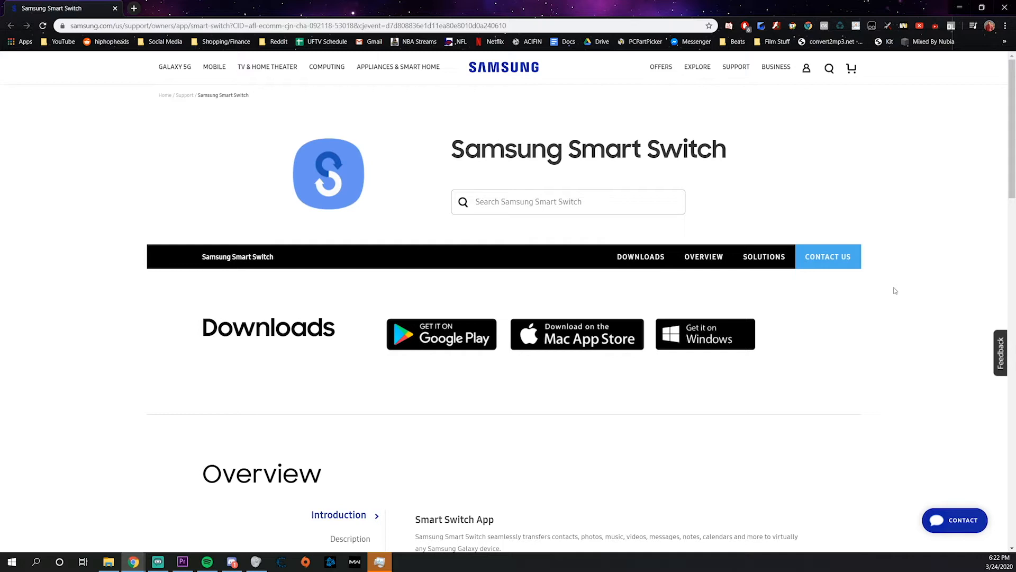
# Download the Windows version of Smart Switch and keep the flagged installer.
pyautogui.scroll(-3)
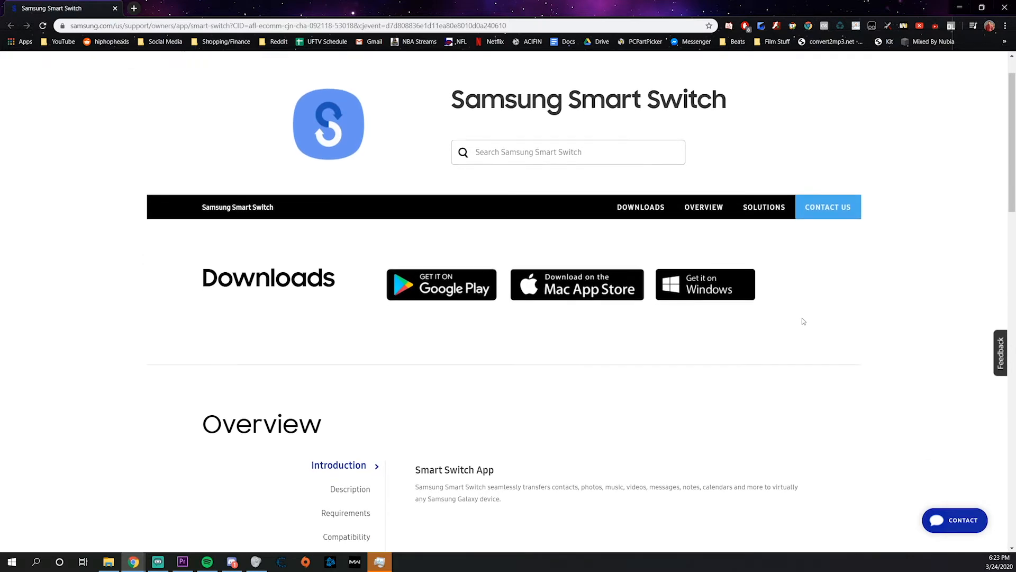
pyautogui.moveTo(599, 398)
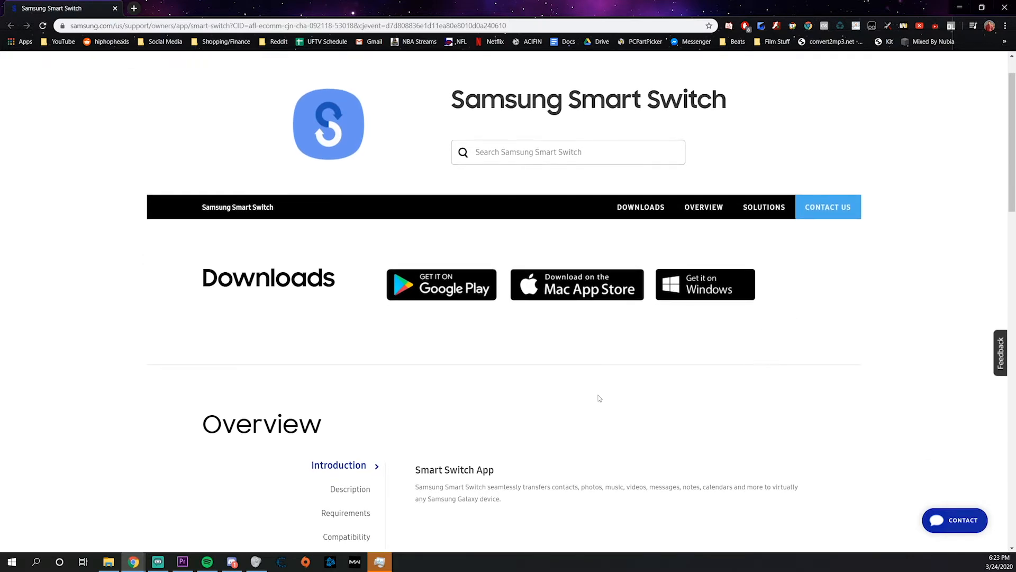
pyautogui.moveTo(578, 351)
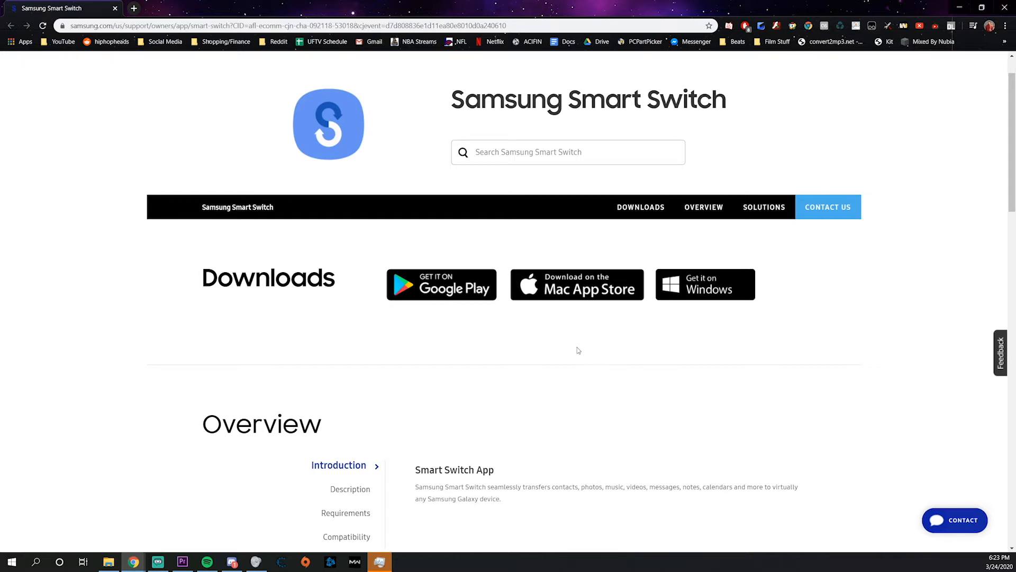
pyautogui.click(706, 284)
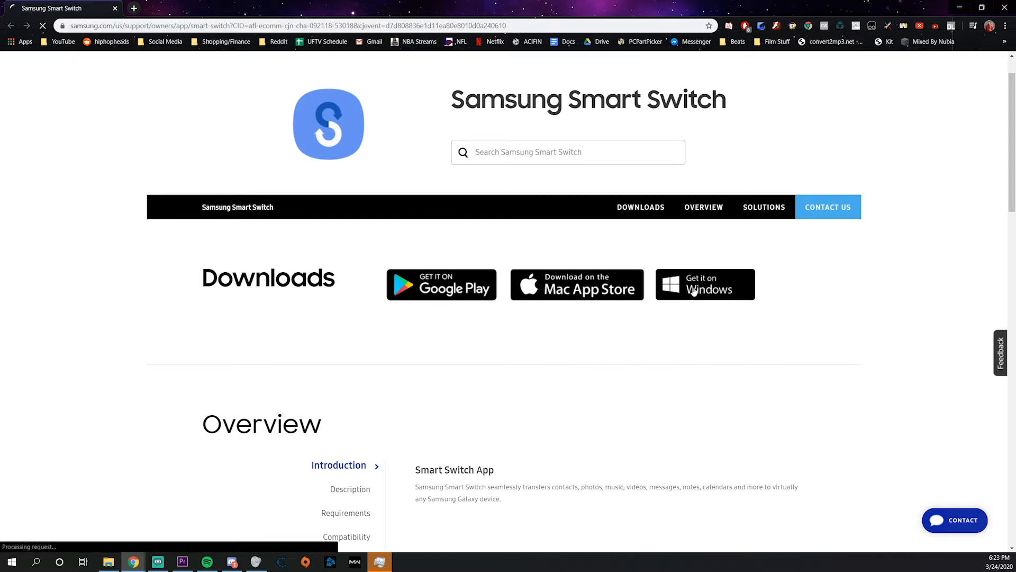
pyautogui.click(705, 283)
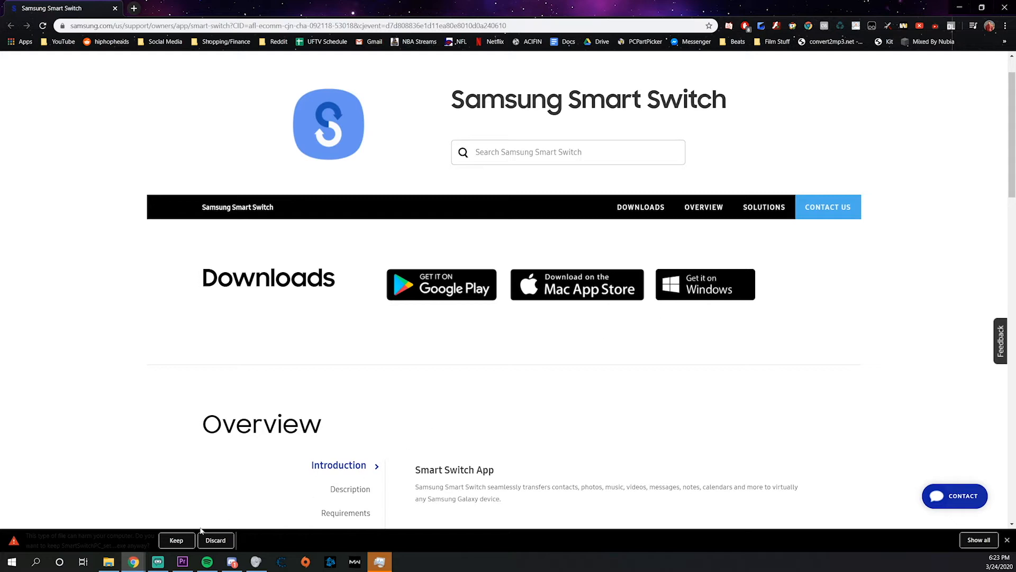
pyautogui.click(176, 540)
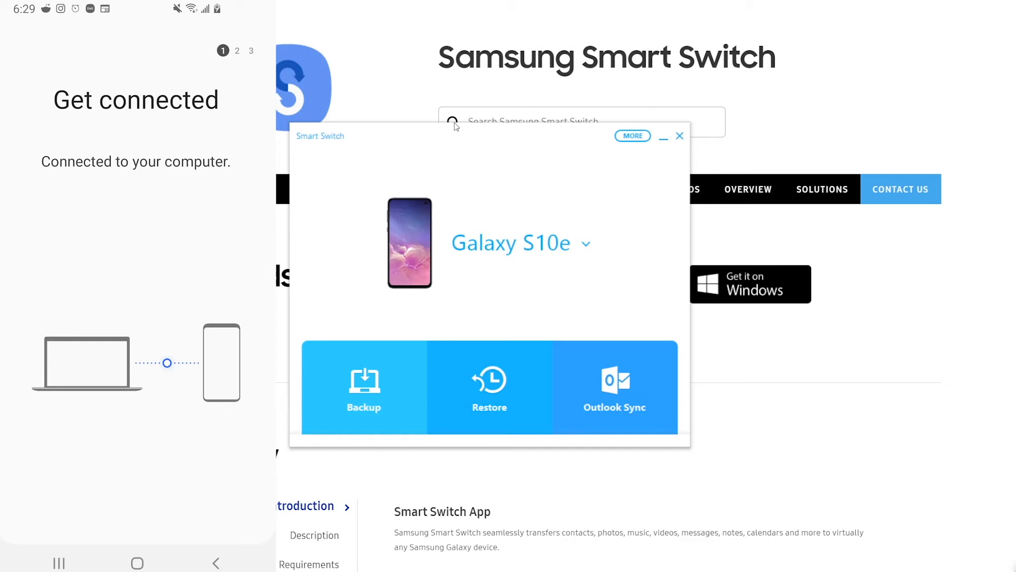
pyautogui.moveTo(587, 260)
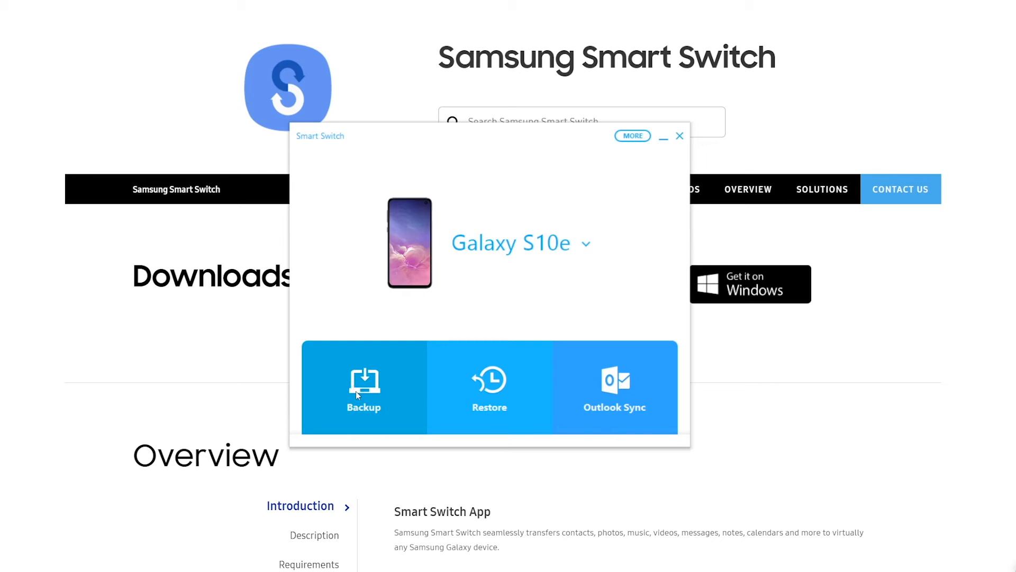
pyautogui.moveTo(512, 397)
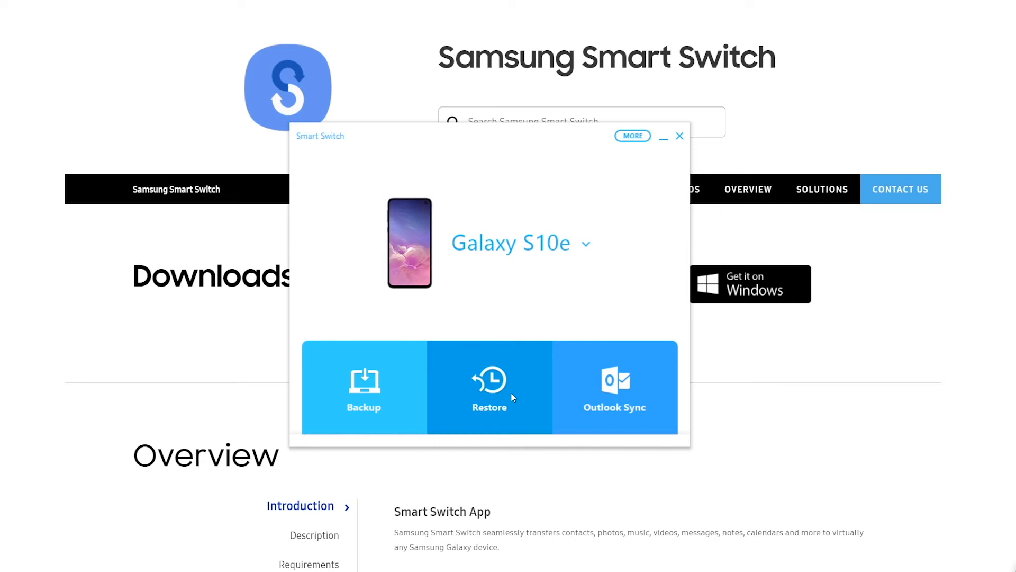
pyautogui.moveTo(606, 395)
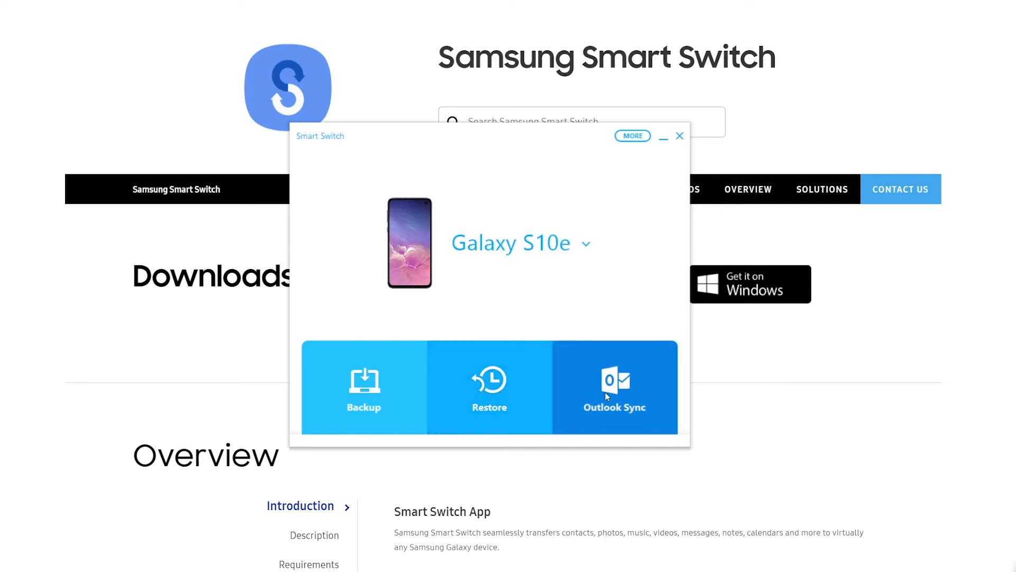
pyautogui.moveTo(628, 403)
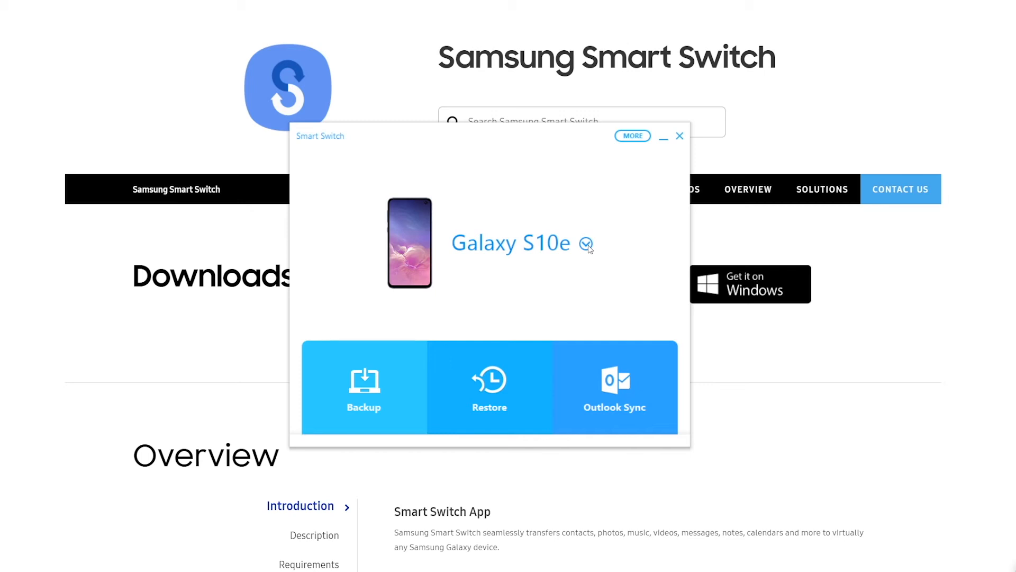
# Expand the Galaxy S10e details panel and show the extra-options (More) menu.
pyautogui.click(585, 244)
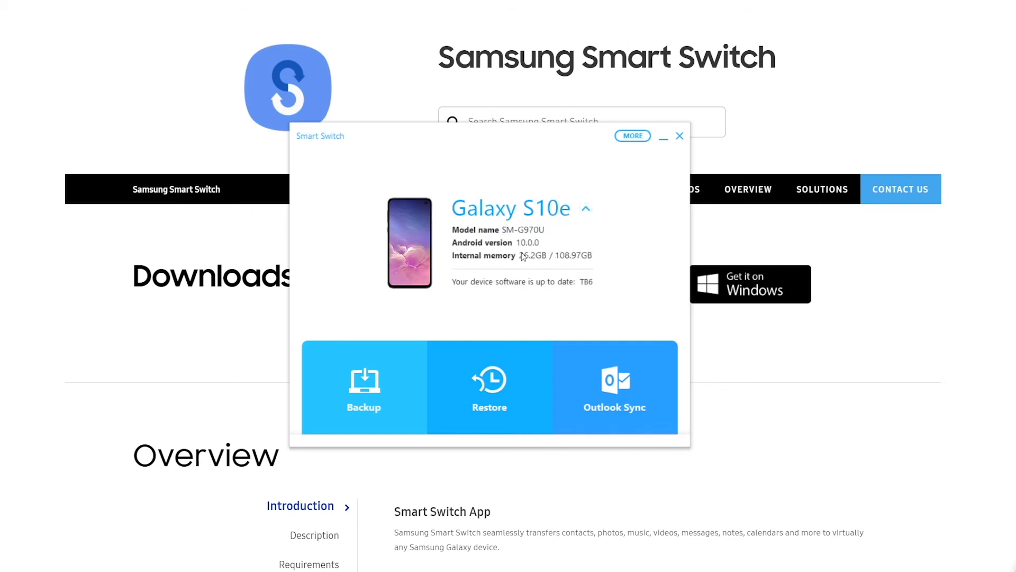
pyautogui.moveTo(511, 247)
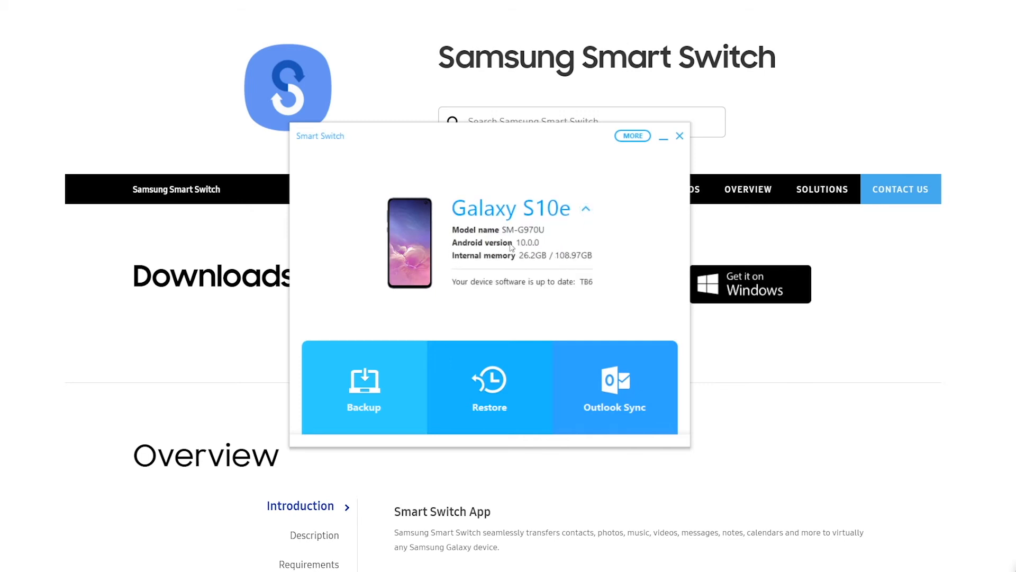
pyautogui.moveTo(560, 262)
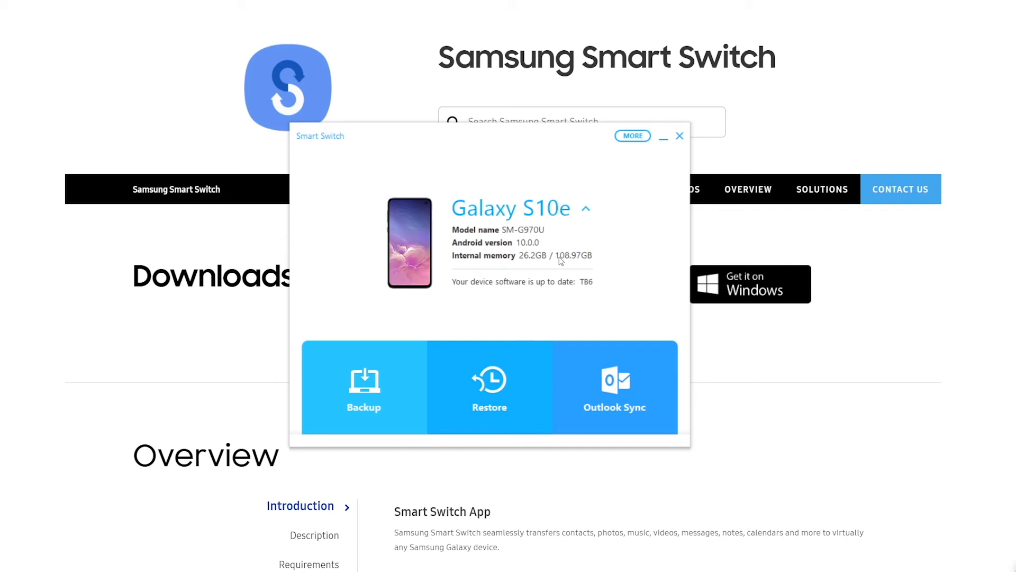
pyautogui.moveTo(378, 320)
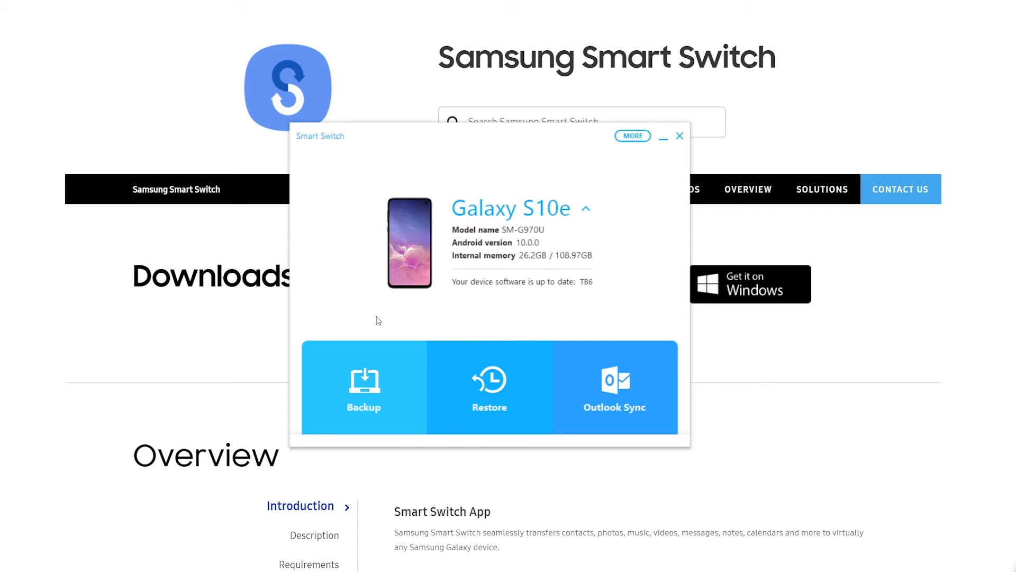
pyautogui.moveTo(501, 277)
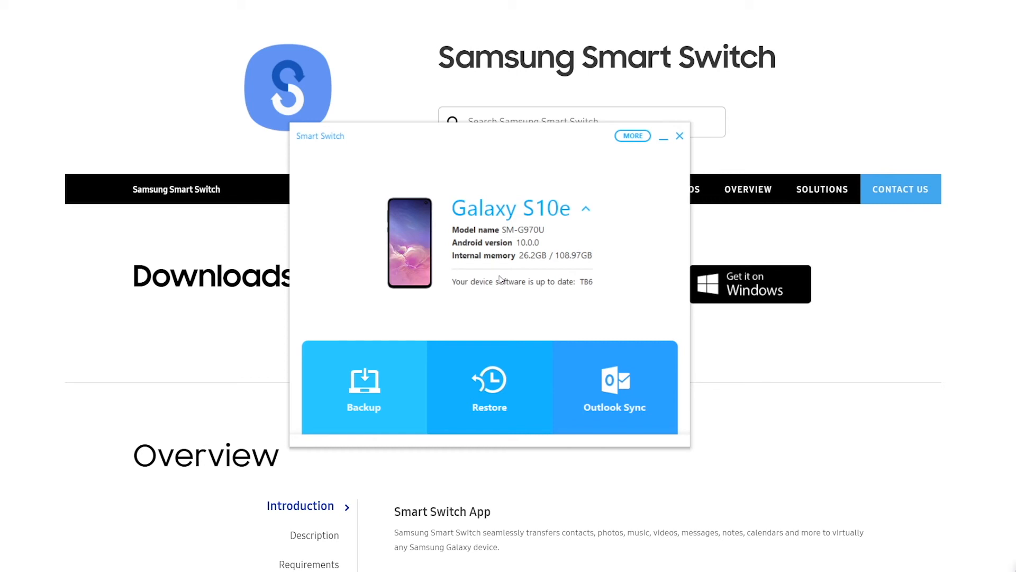
pyautogui.moveTo(500, 279)
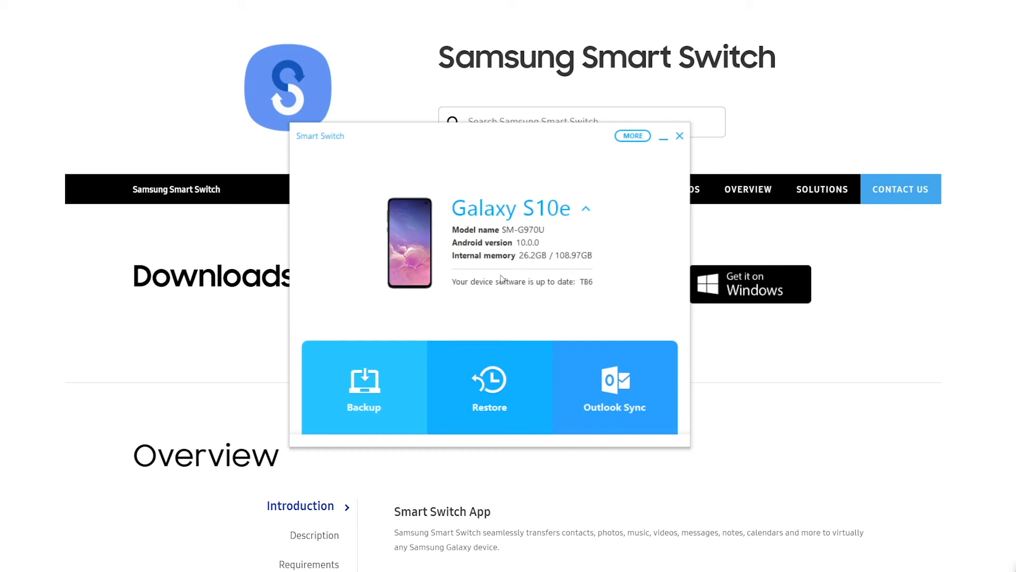
pyautogui.click(632, 135)
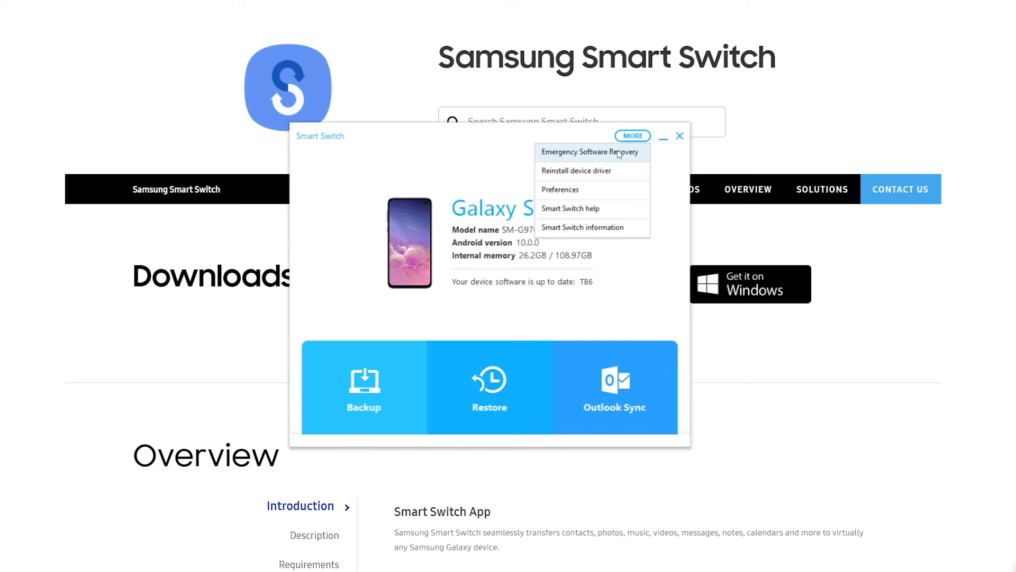
pyautogui.moveTo(591, 171)
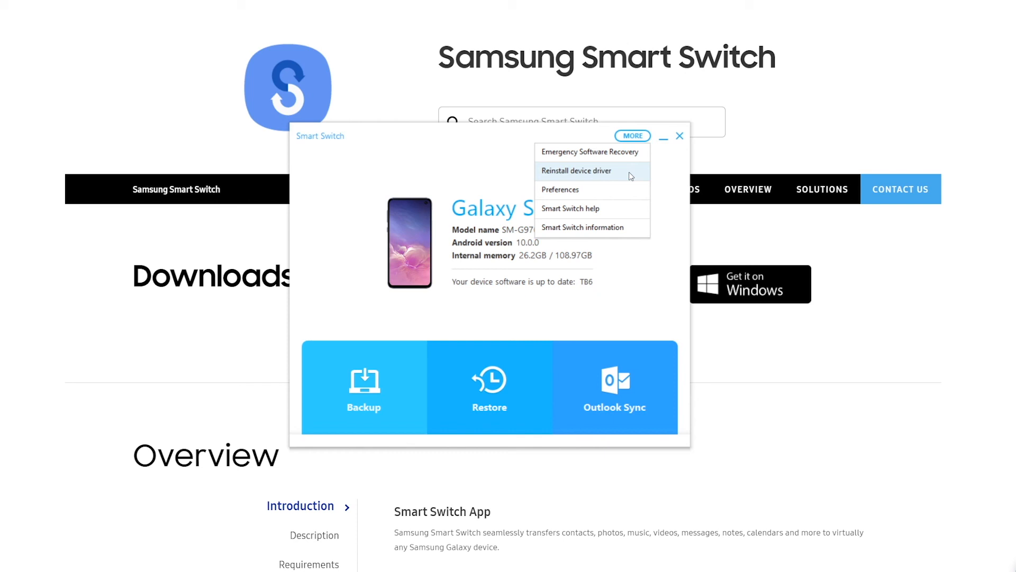
pyautogui.moveTo(608, 177)
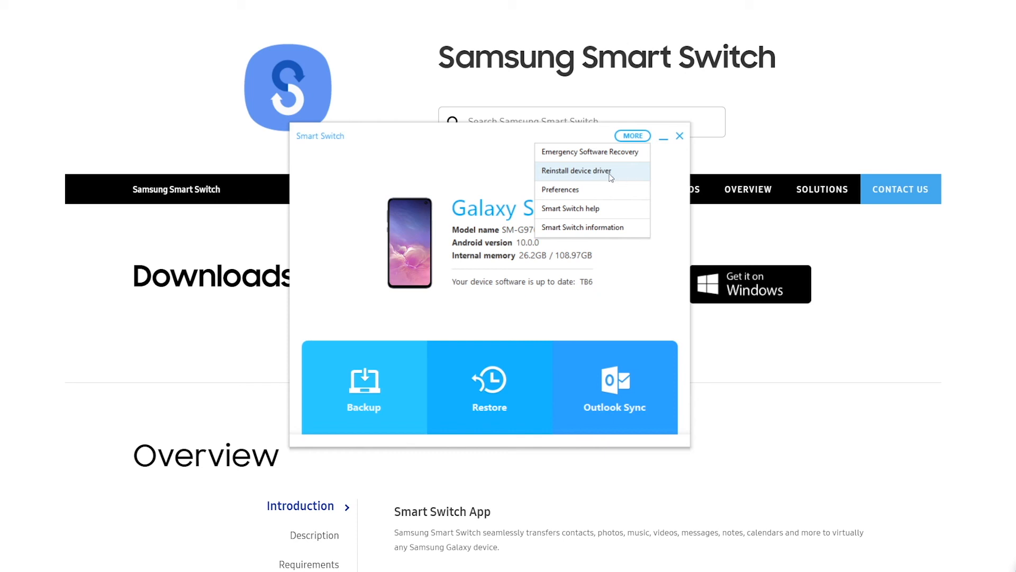
pyautogui.click(473, 165)
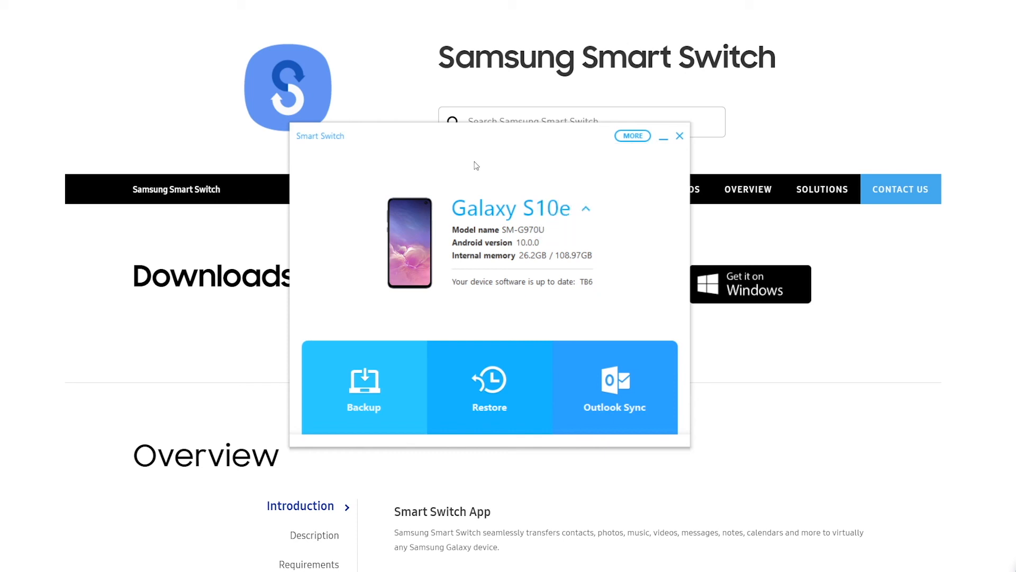